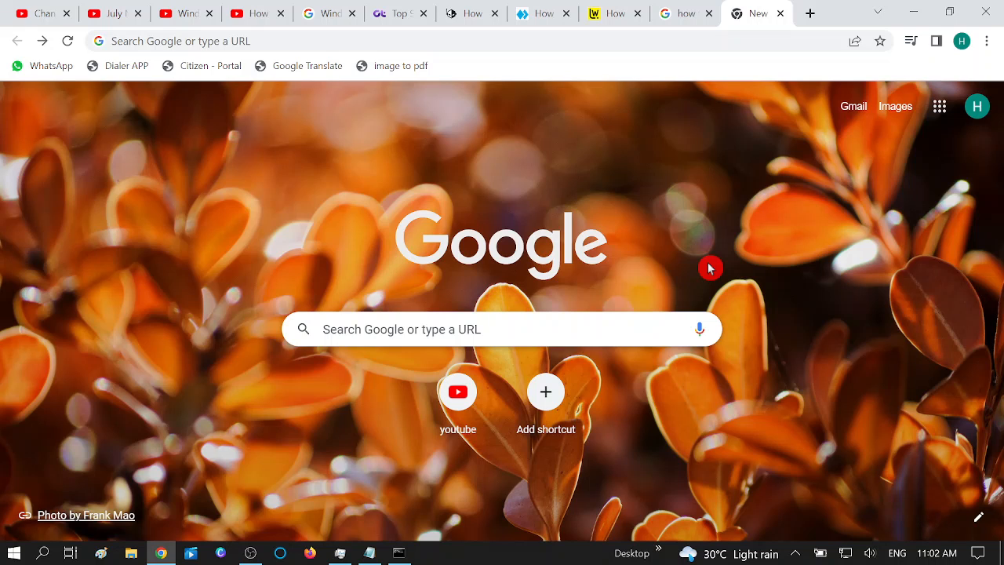
mouse_move(41, 14)
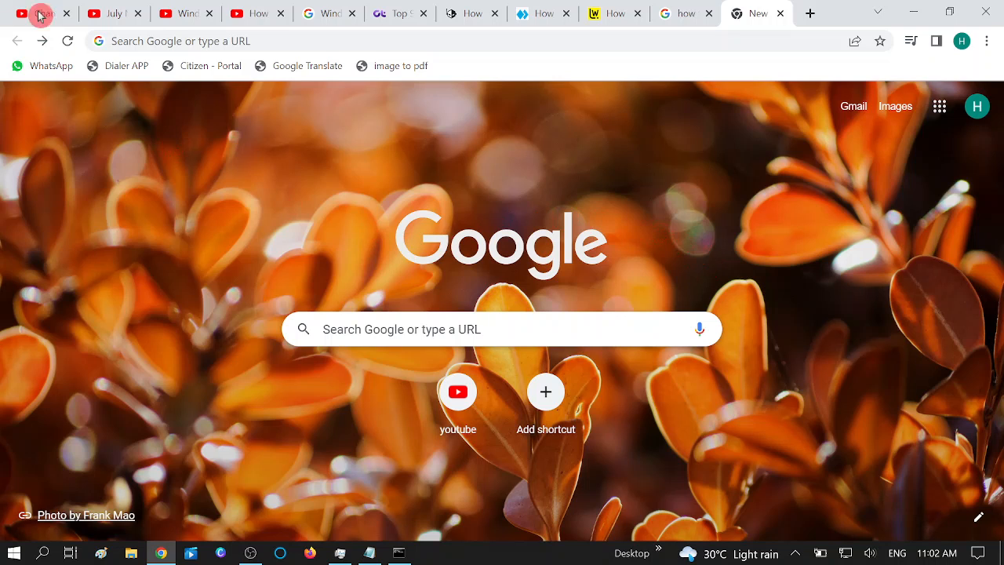
mouse_move(675, 13)
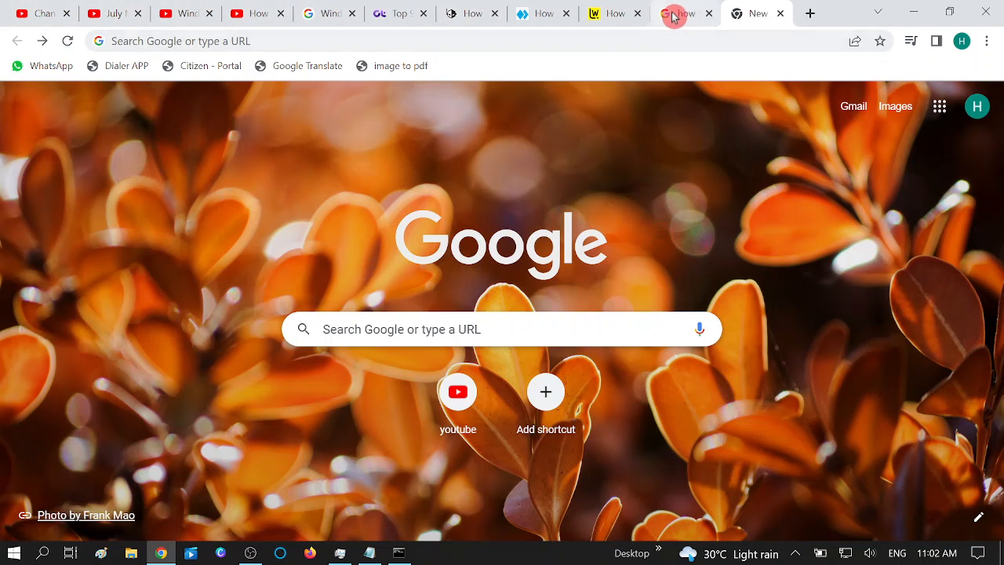
mouse_move(620, 13)
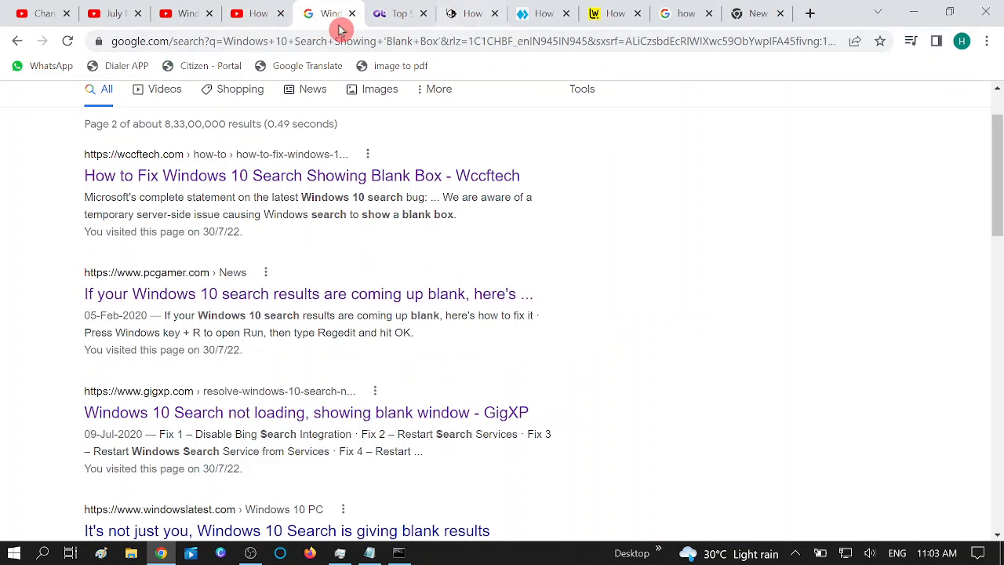
mouse_move(596, 14)
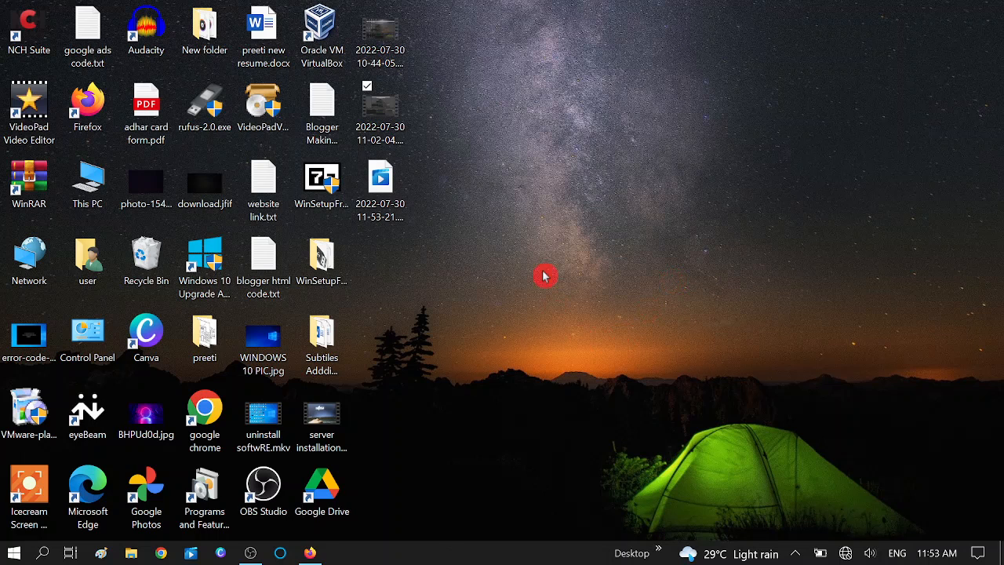
mouse_move(475, 168)
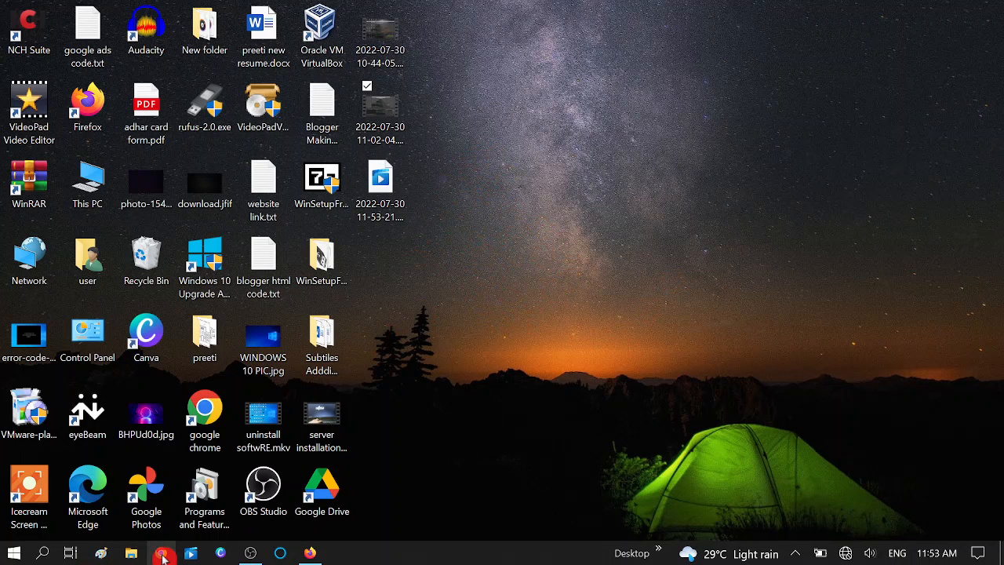
Step: Relaunch Chrome from the taskbar and open its three-dot menu to reach History
left_click(161, 553)
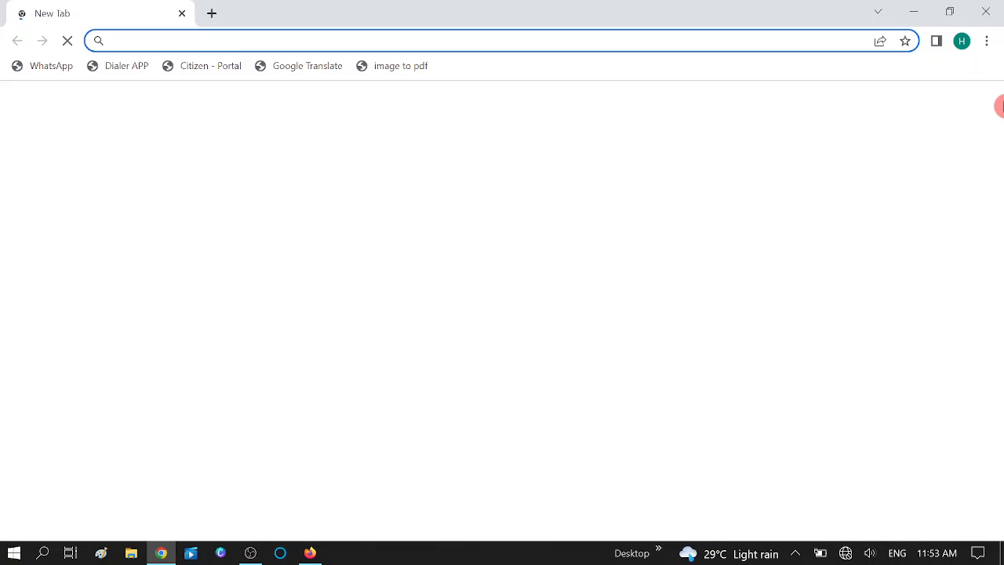
left_click(986, 40)
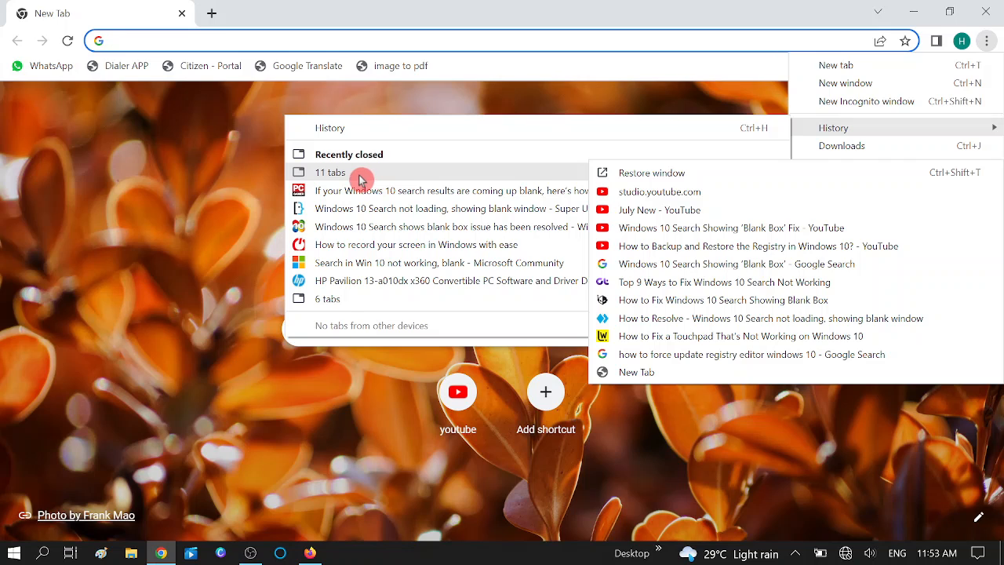
mouse_move(395, 178)
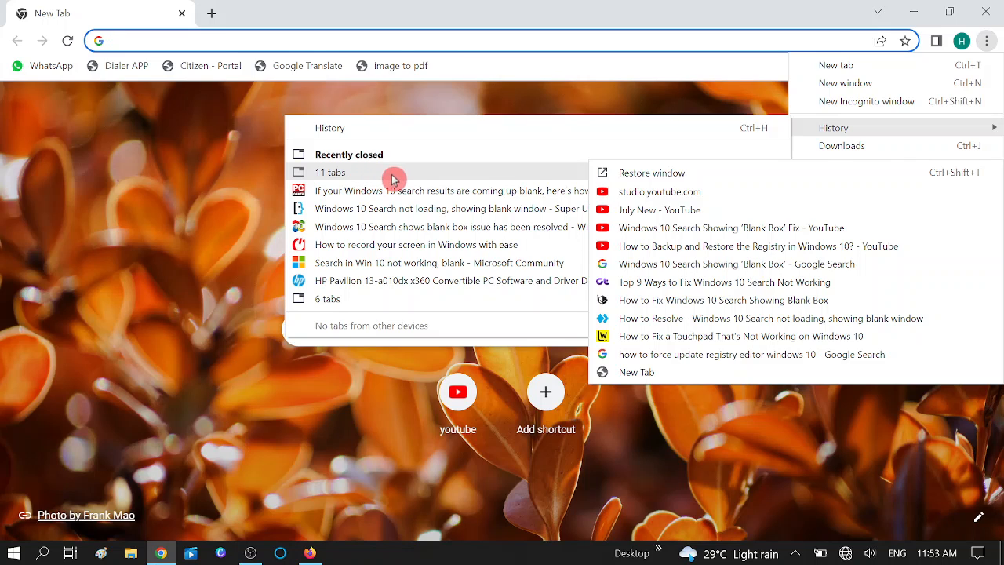
mouse_move(632, 183)
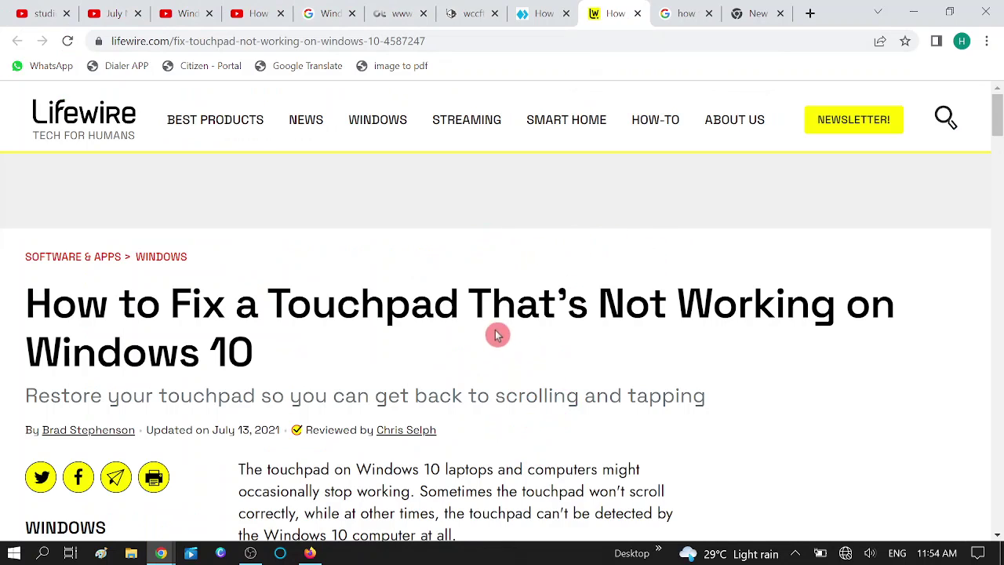
mouse_move(549, 341)
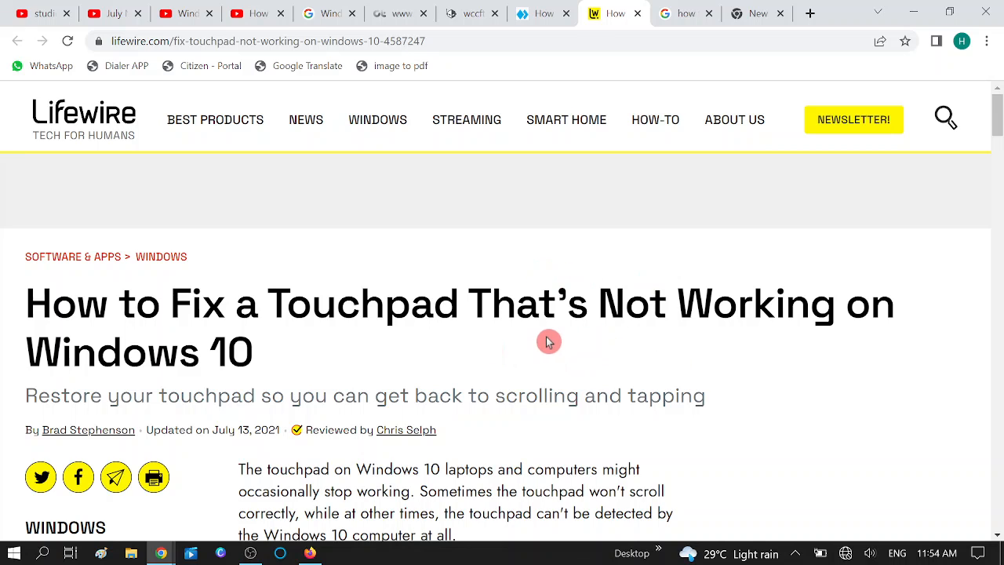
mouse_move(549, 341)
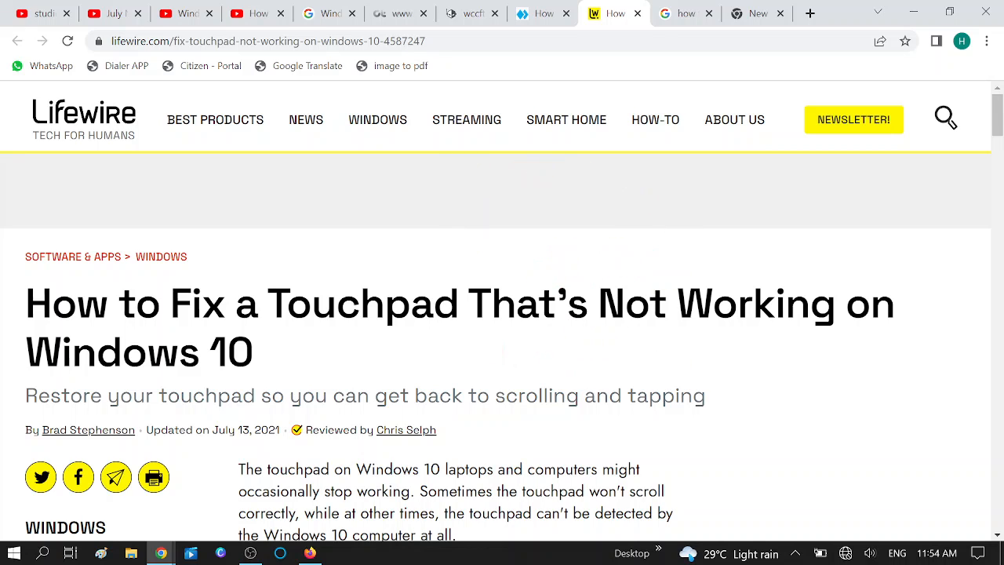